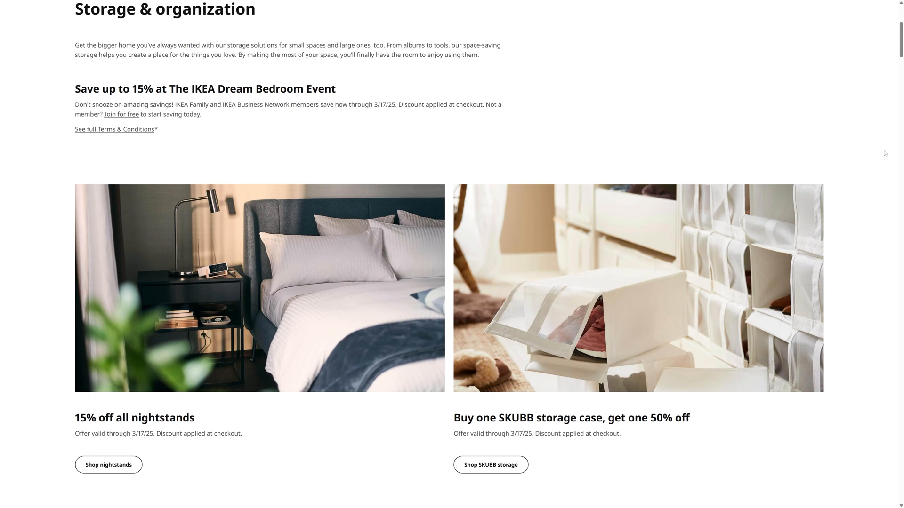
# - Scroll the IKEA storage pages down to the PAX wardrobe combination results
pyautogui.scroll(-3)
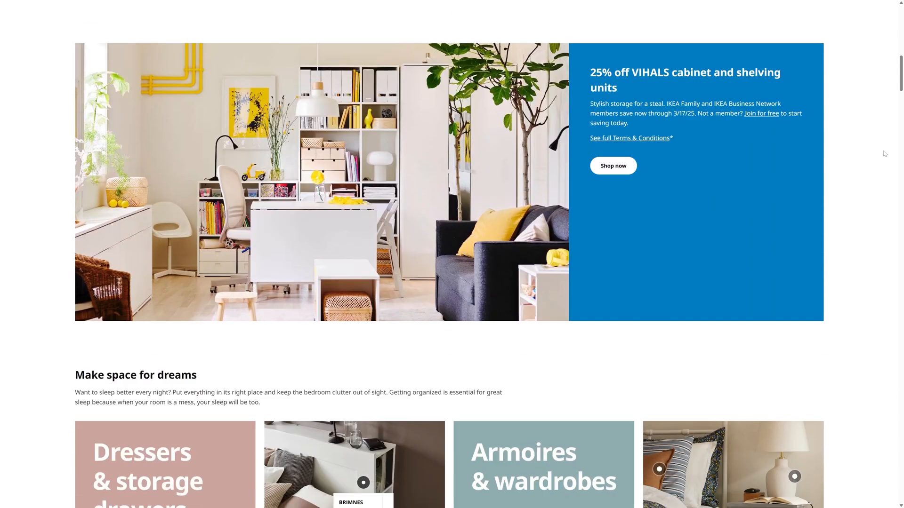
pyautogui.scroll(-3)
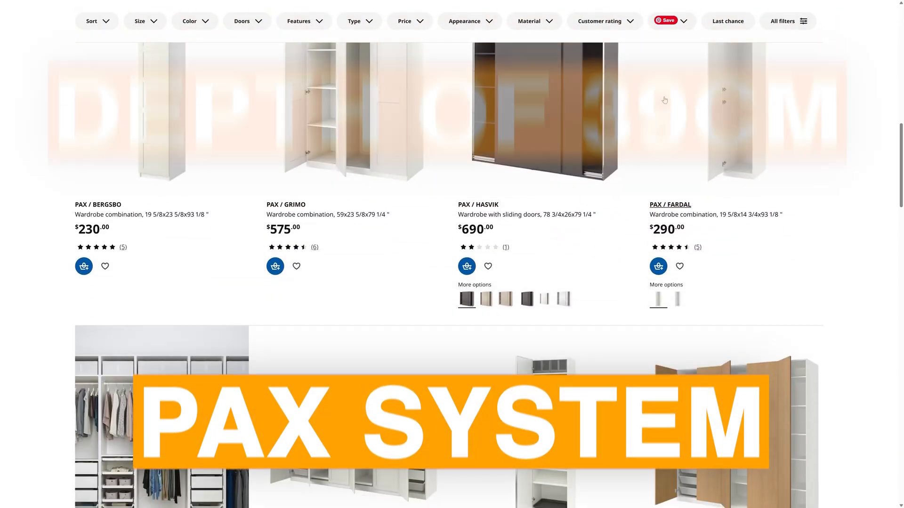
pyautogui.scroll(-3)
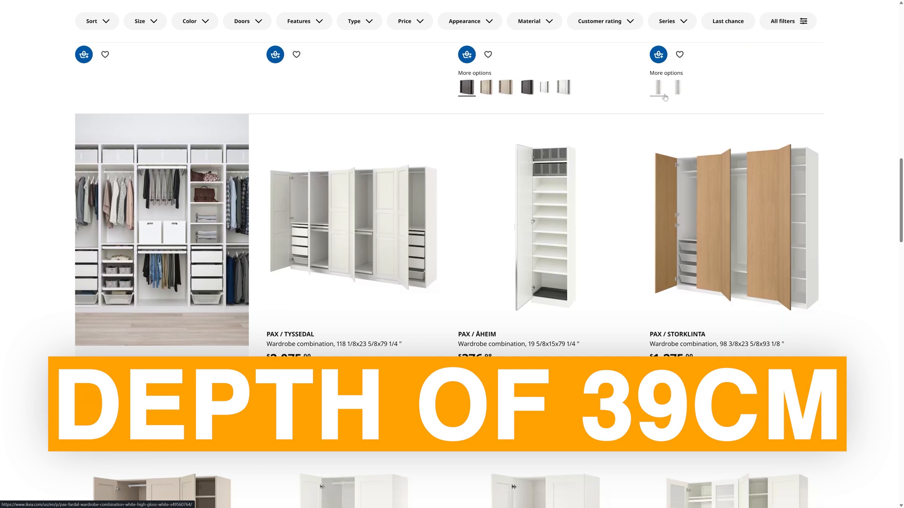
pyautogui.scroll(-3)
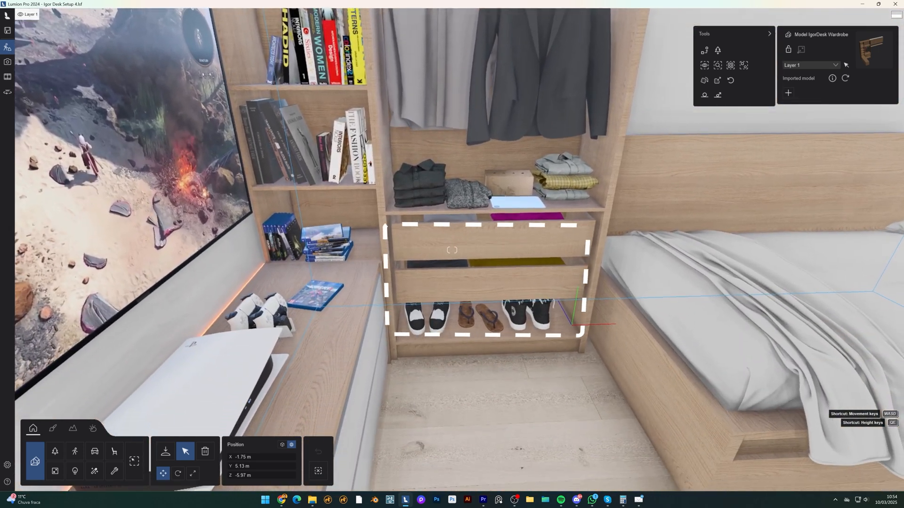
pyautogui.scroll(3)
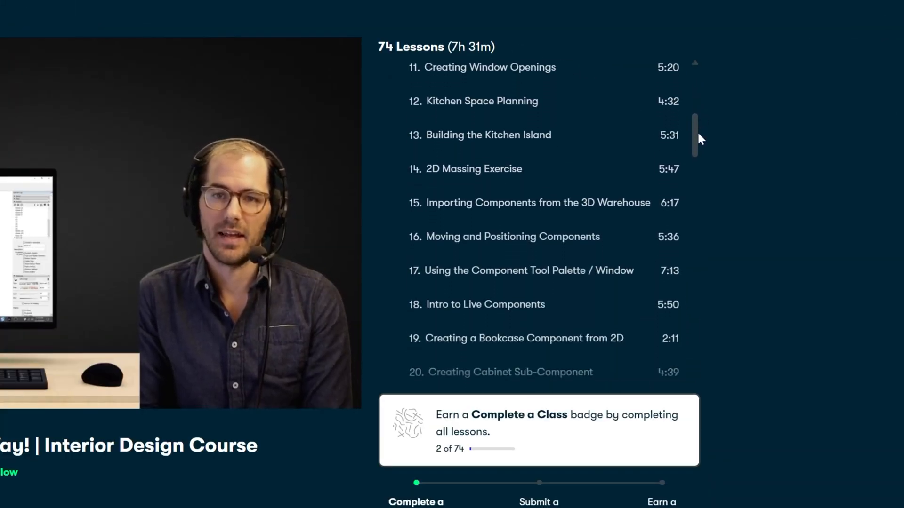
pyautogui.scroll(-3)
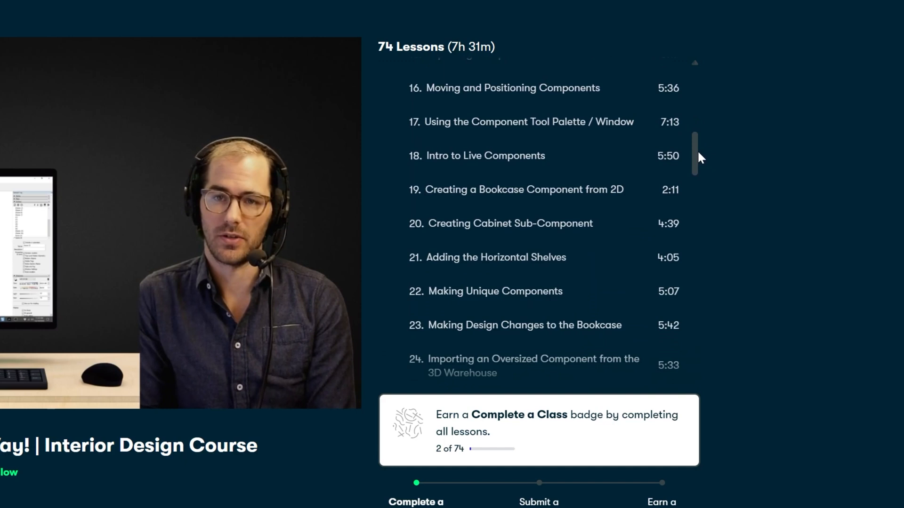
pyautogui.scroll(-3)
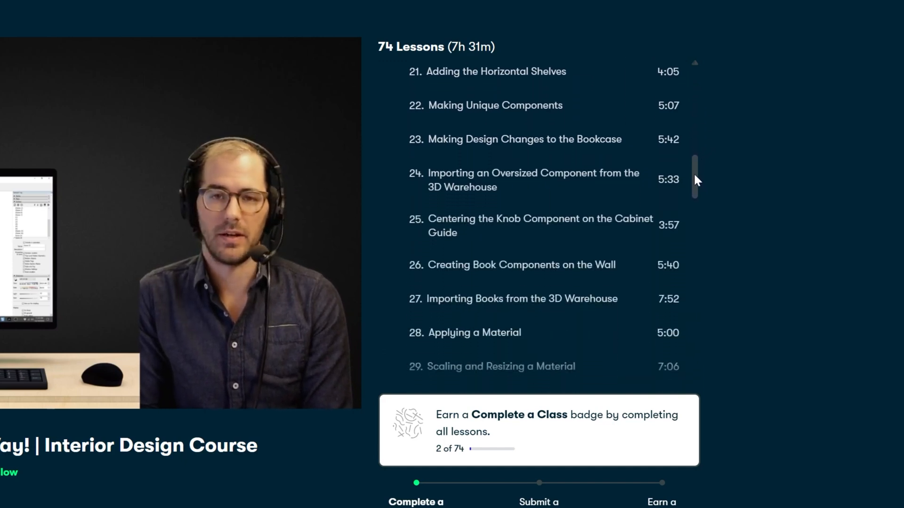
pyautogui.scroll(-3)
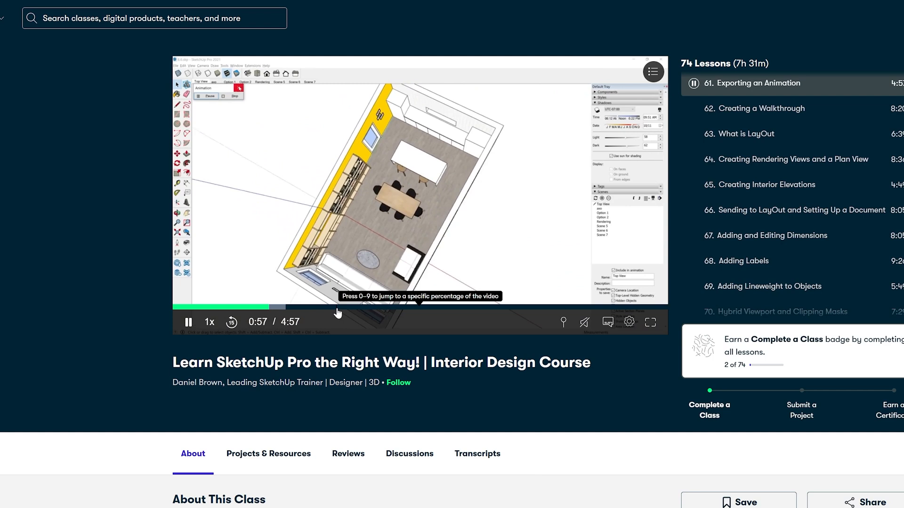
pyautogui.moveTo(326, 331)
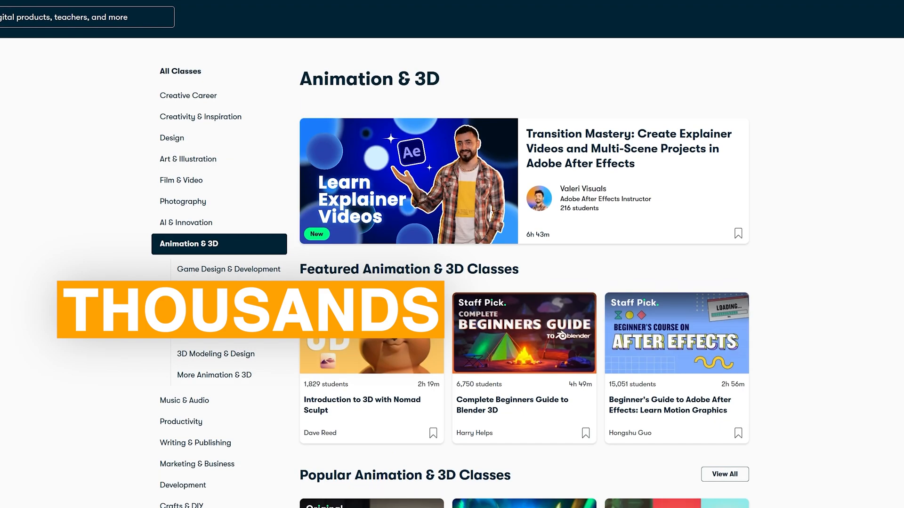
# - Browse Skillshare's AI & Innovation category and scroll toward the Art & Illustration classes
pyautogui.scroll(-3)
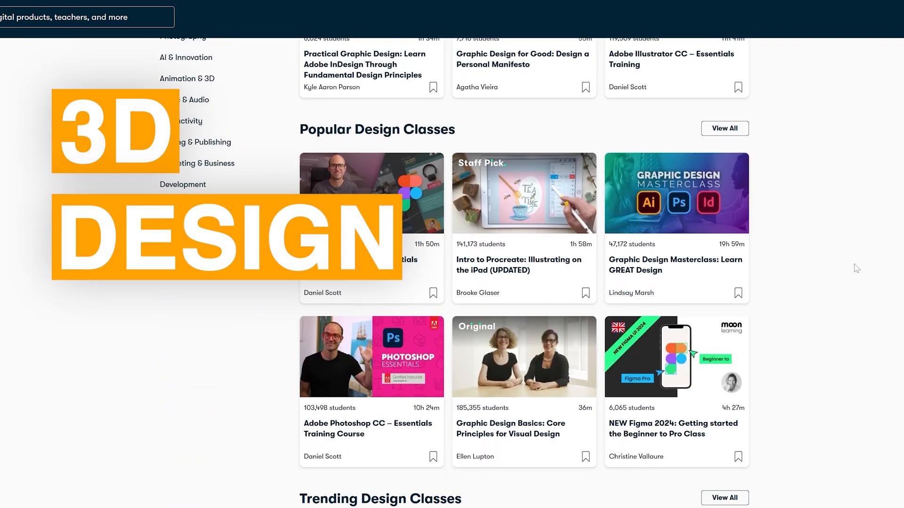
pyautogui.click(186, 57)
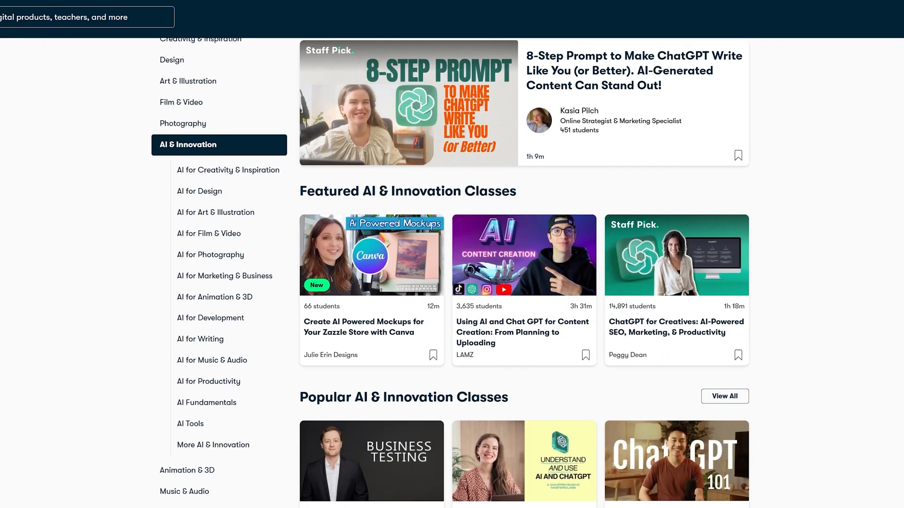
pyautogui.scroll(-3)
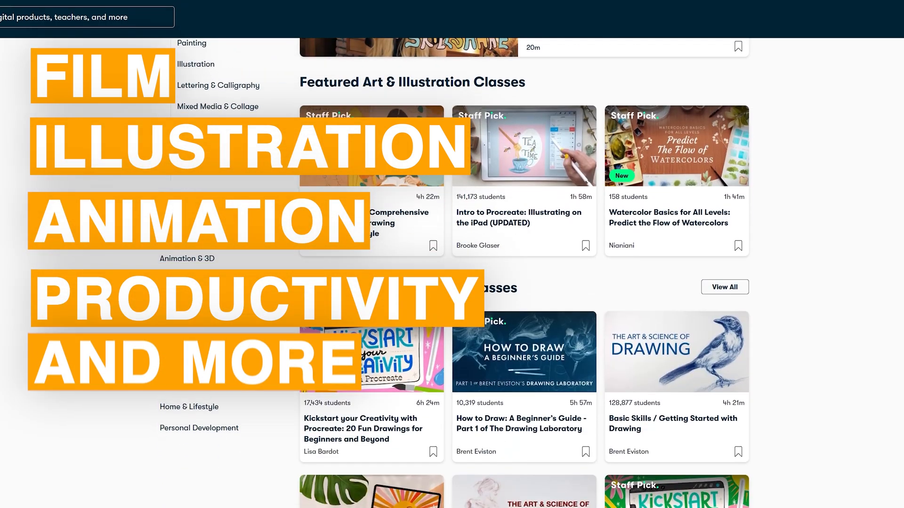
pyautogui.scroll(-3)
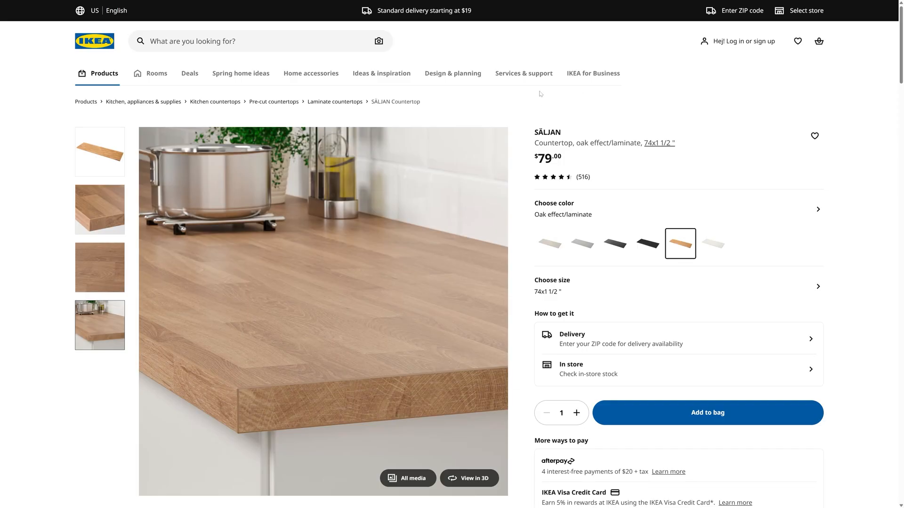
# - Switch the SÄLJAN countertop's main photo to the kitchen view and another image
pyautogui.scroll(-3)
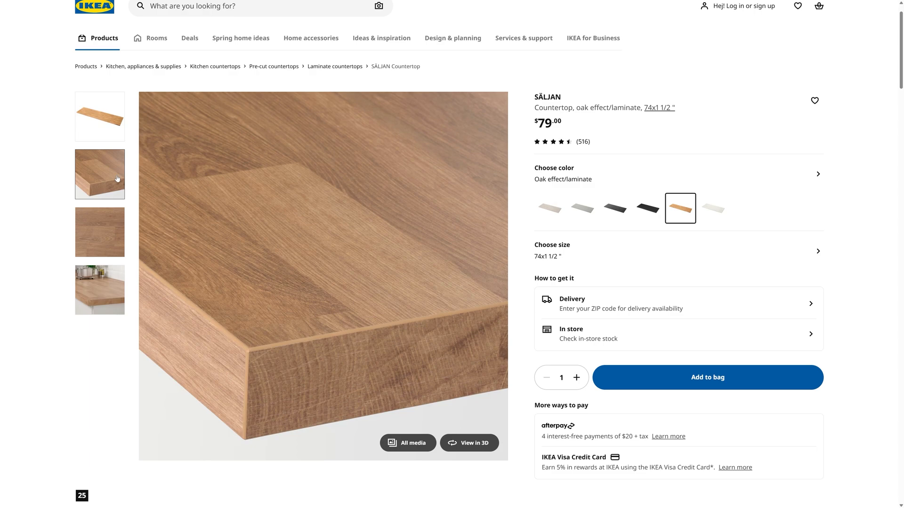
pyautogui.click(99, 289)
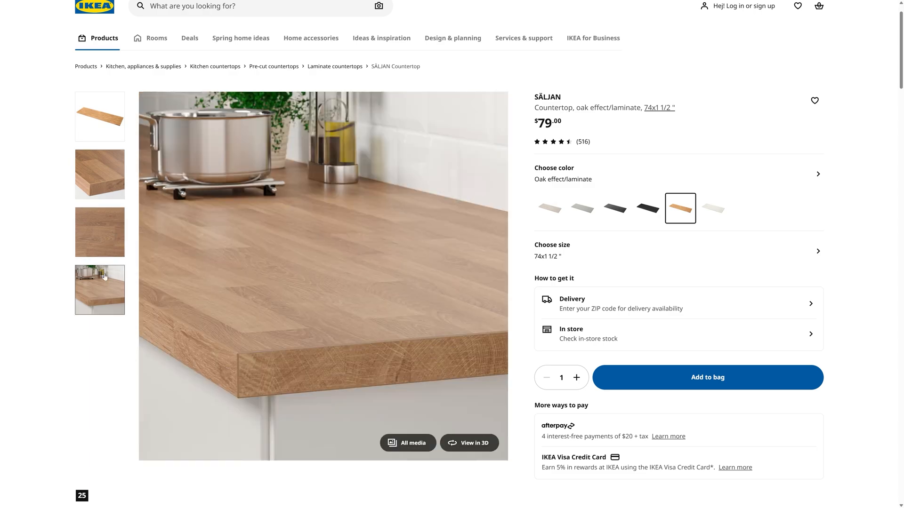
pyautogui.click(468, 442)
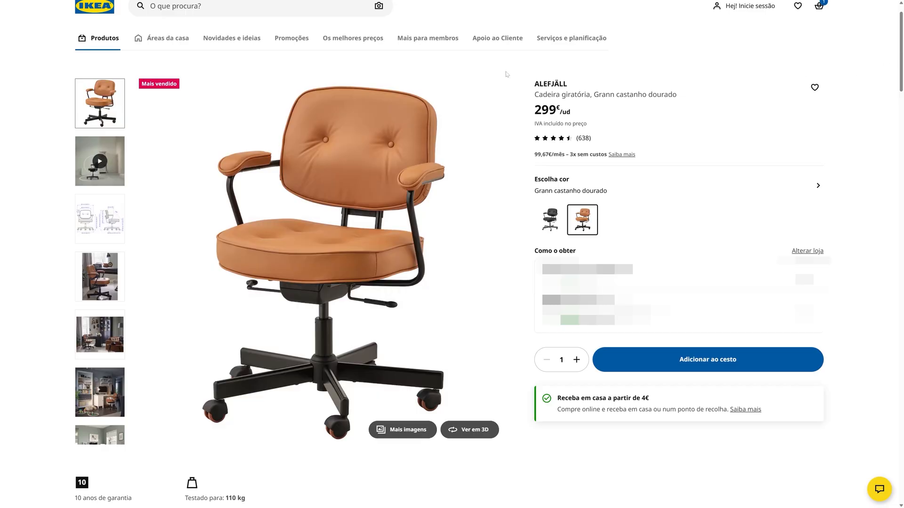
# - View the ALEFJÄLL chair pictured beside a desk and one more photo
pyautogui.click(99, 275)
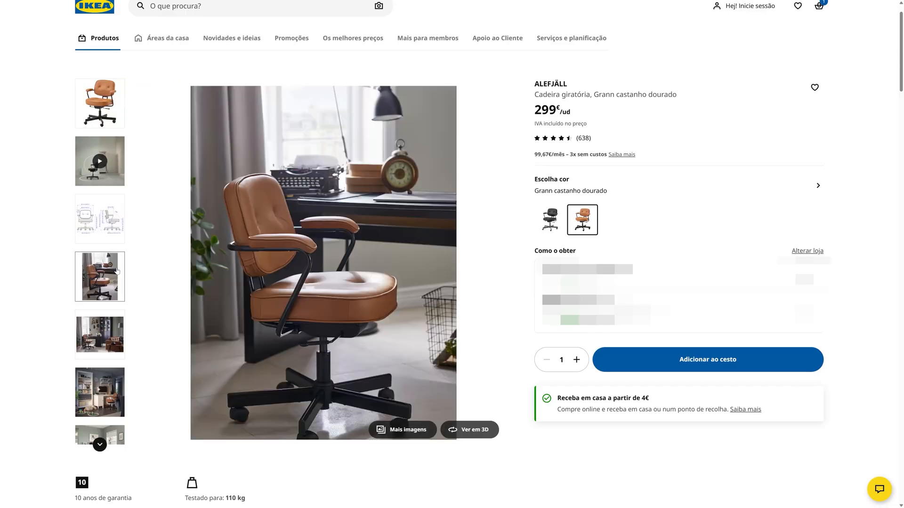
pyautogui.click(99, 335)
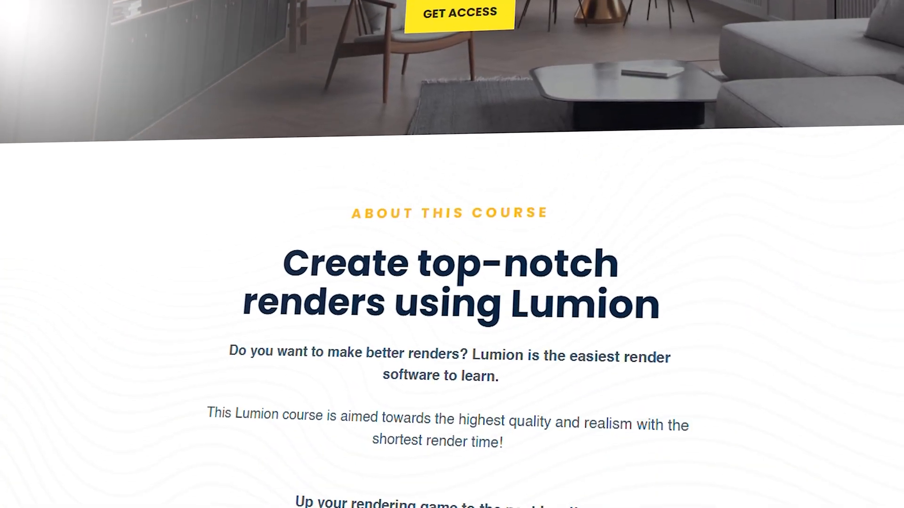
pyautogui.scroll(-3)
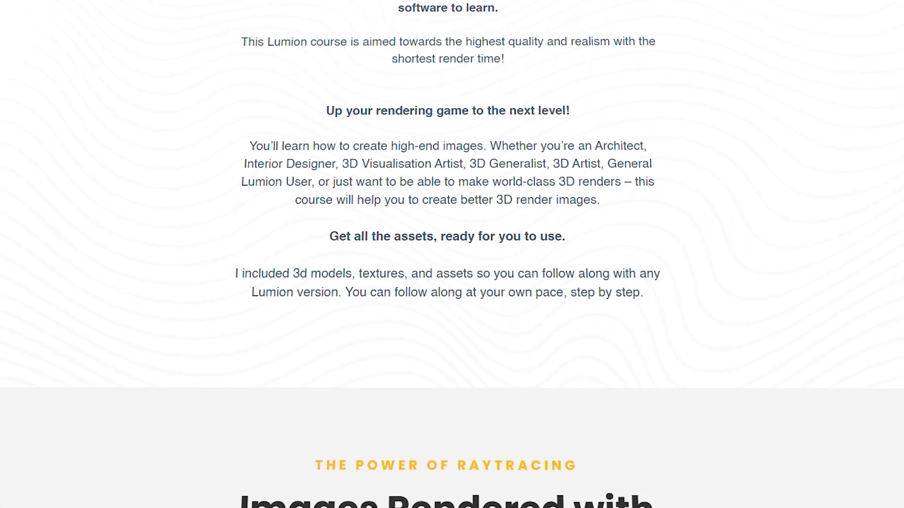
pyautogui.scroll(-3)
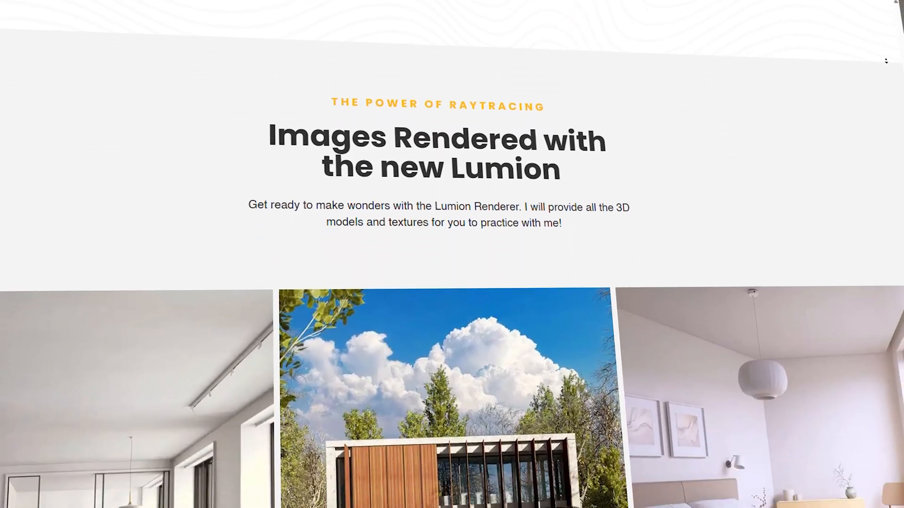